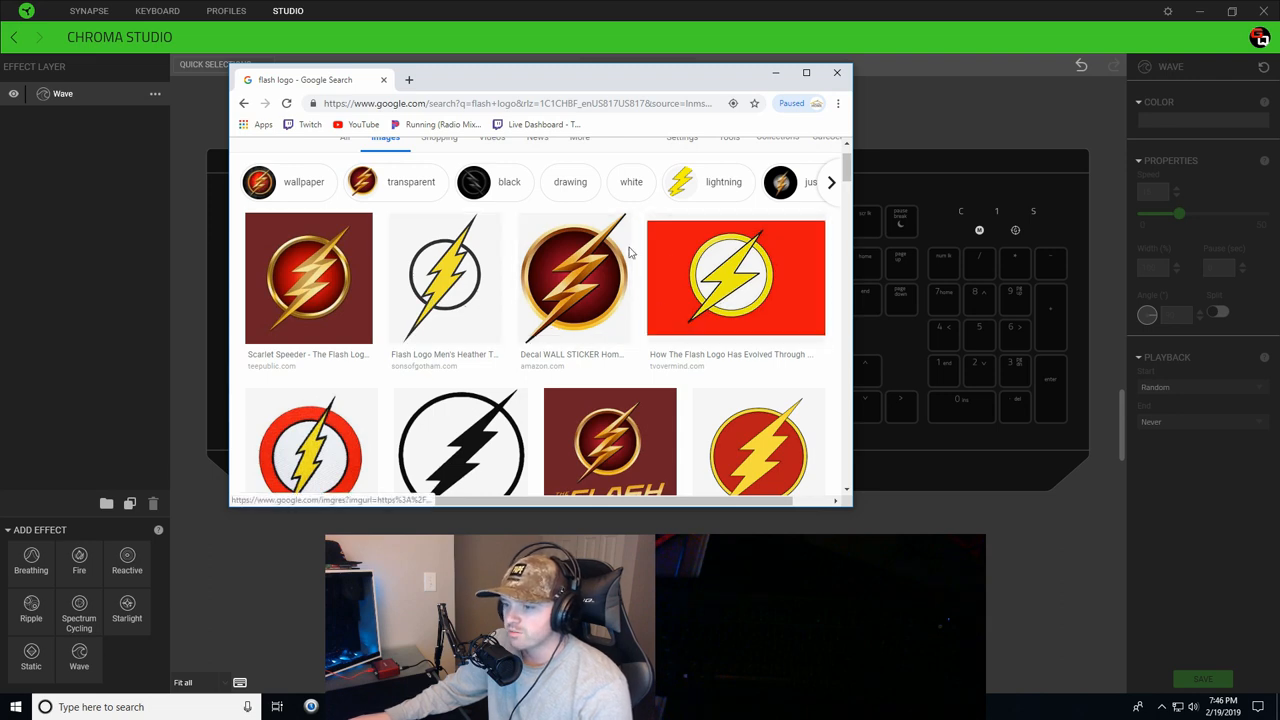
Step: Return to the keyboard lighting editor and set the wave colour to red
scroll(down, 3)
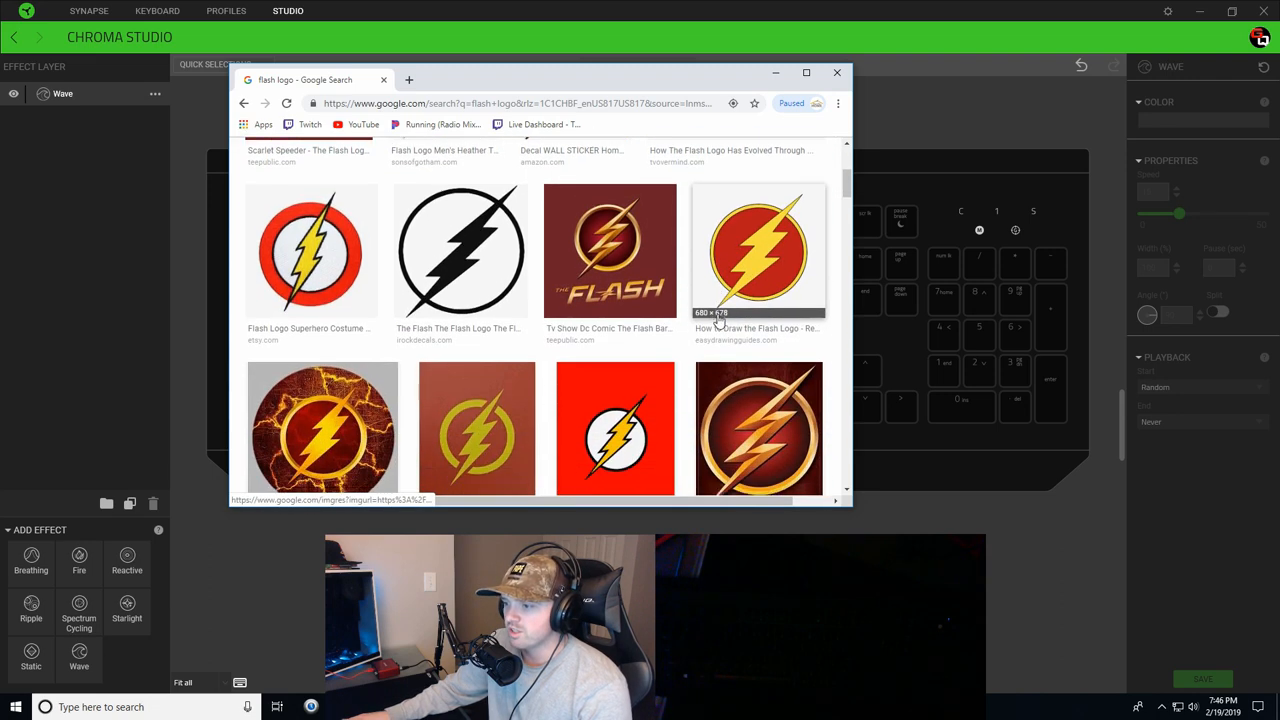
scroll(down, 3)
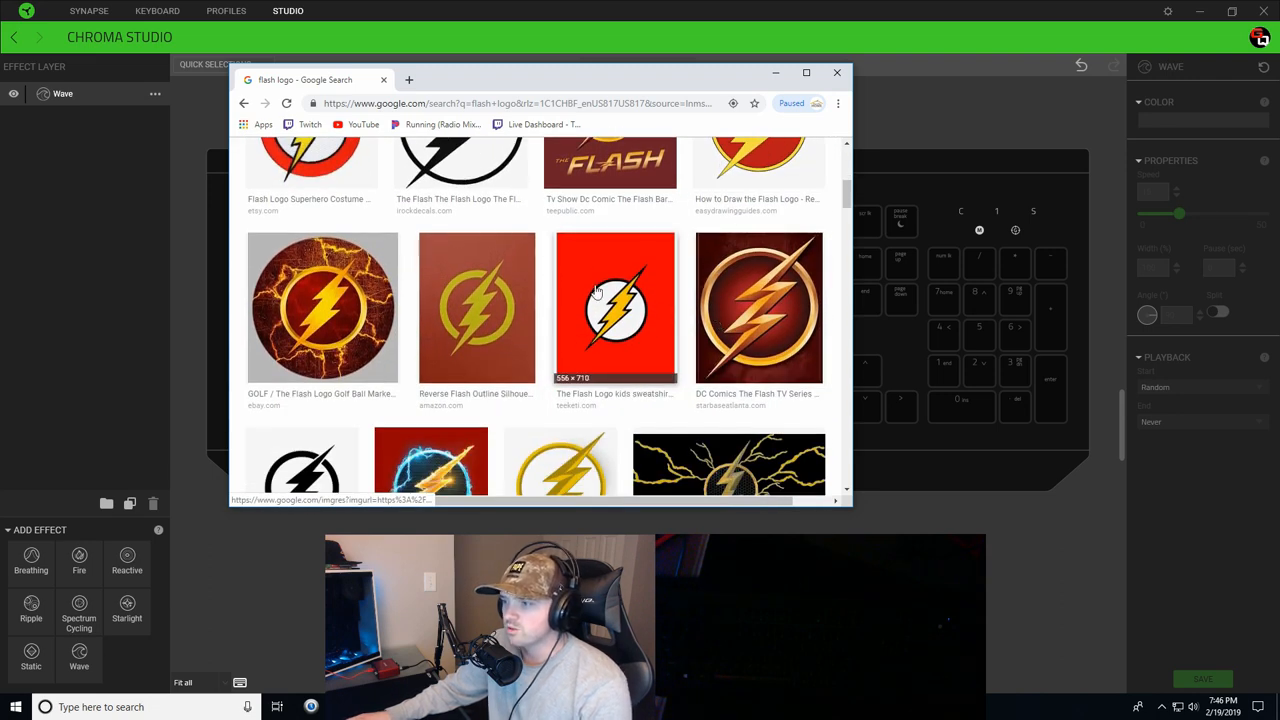
mouse_move(625, 313)
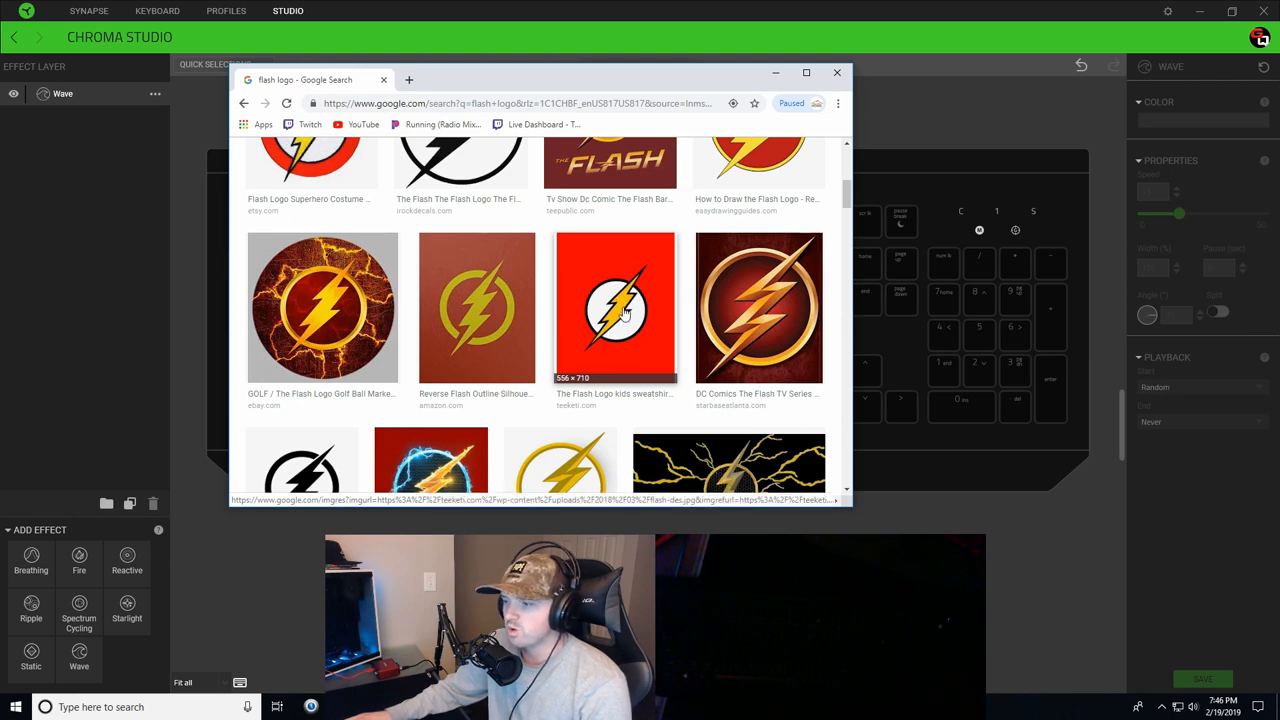
scroll(up, 3)
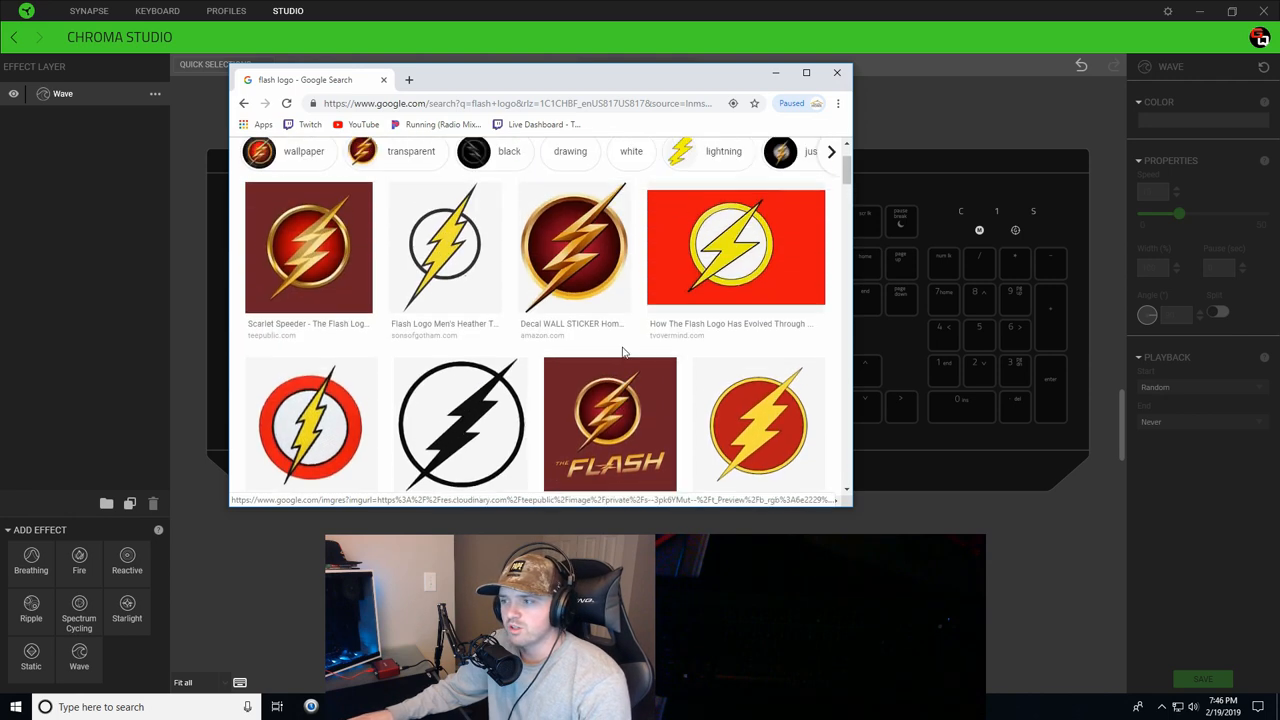
scroll(up, 3)
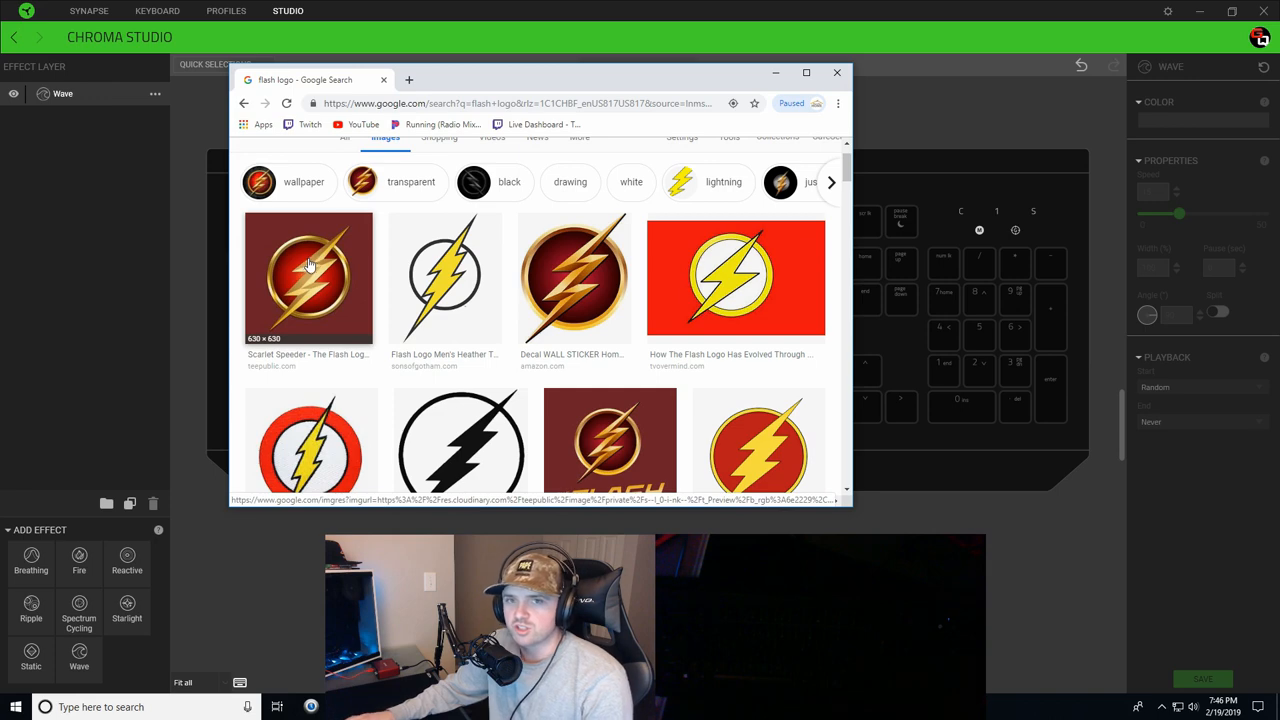
click(837, 72)
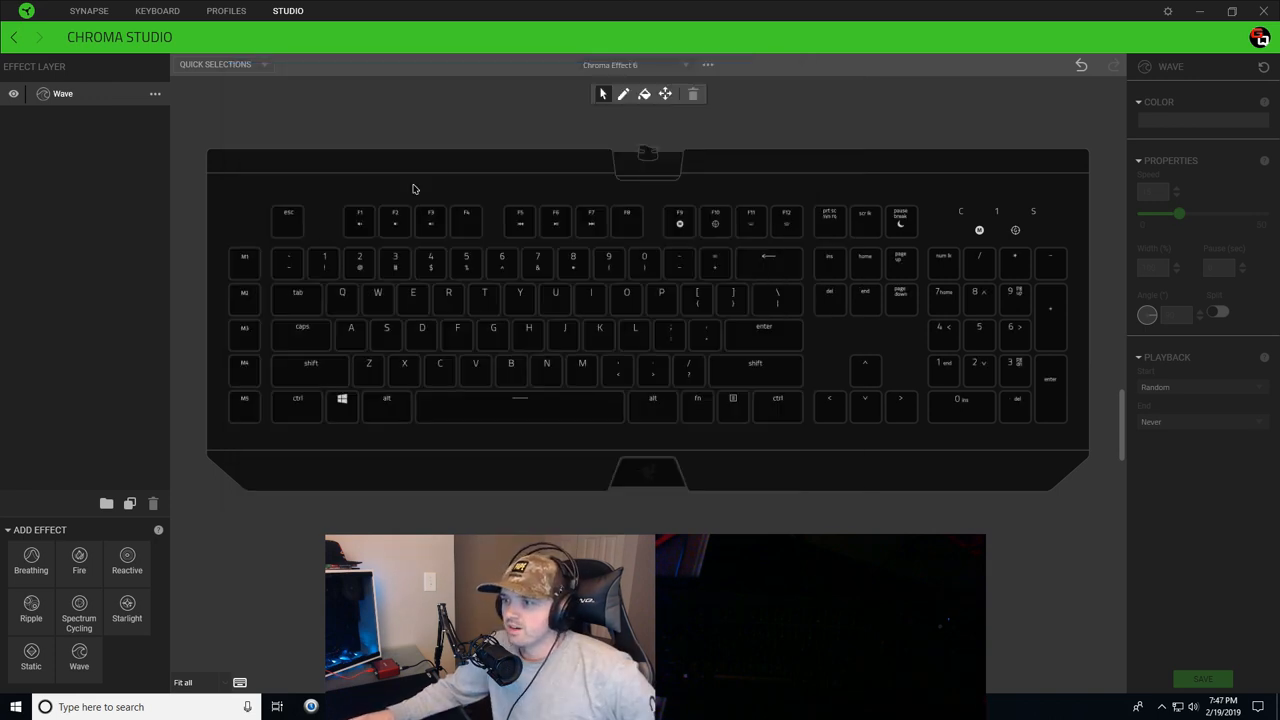
mouse_move(314, 195)
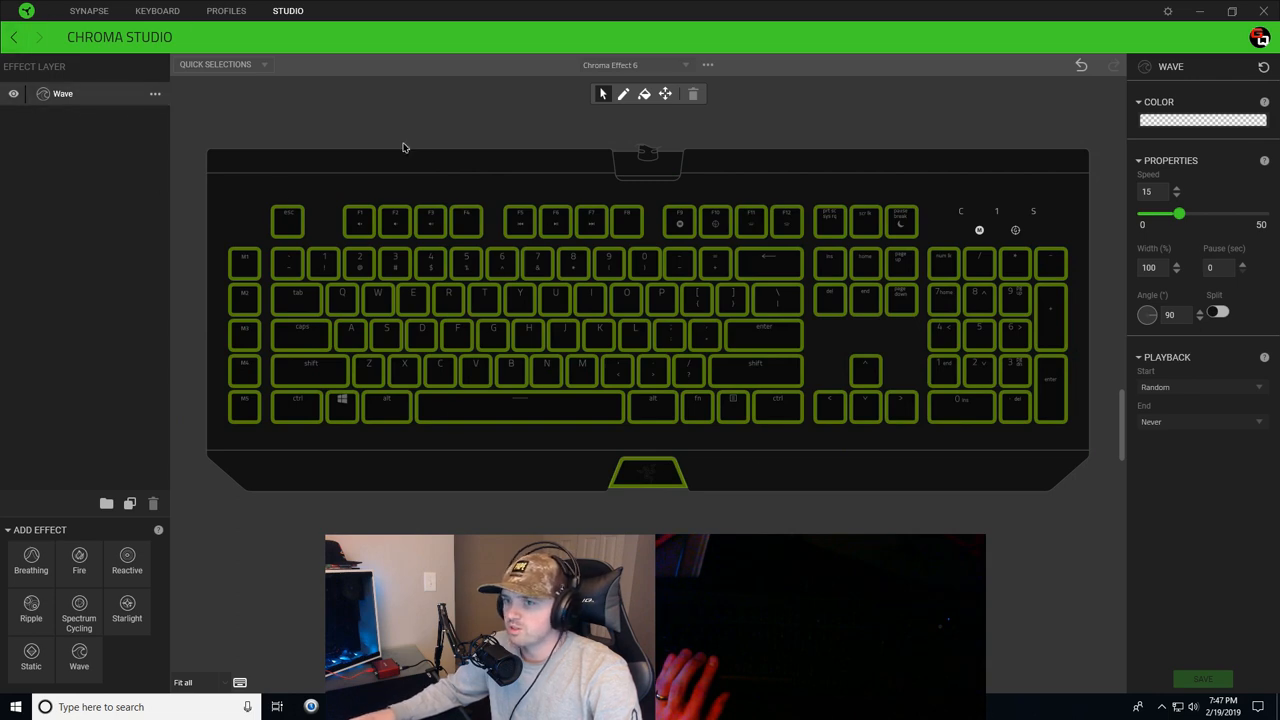
click(1200, 120)
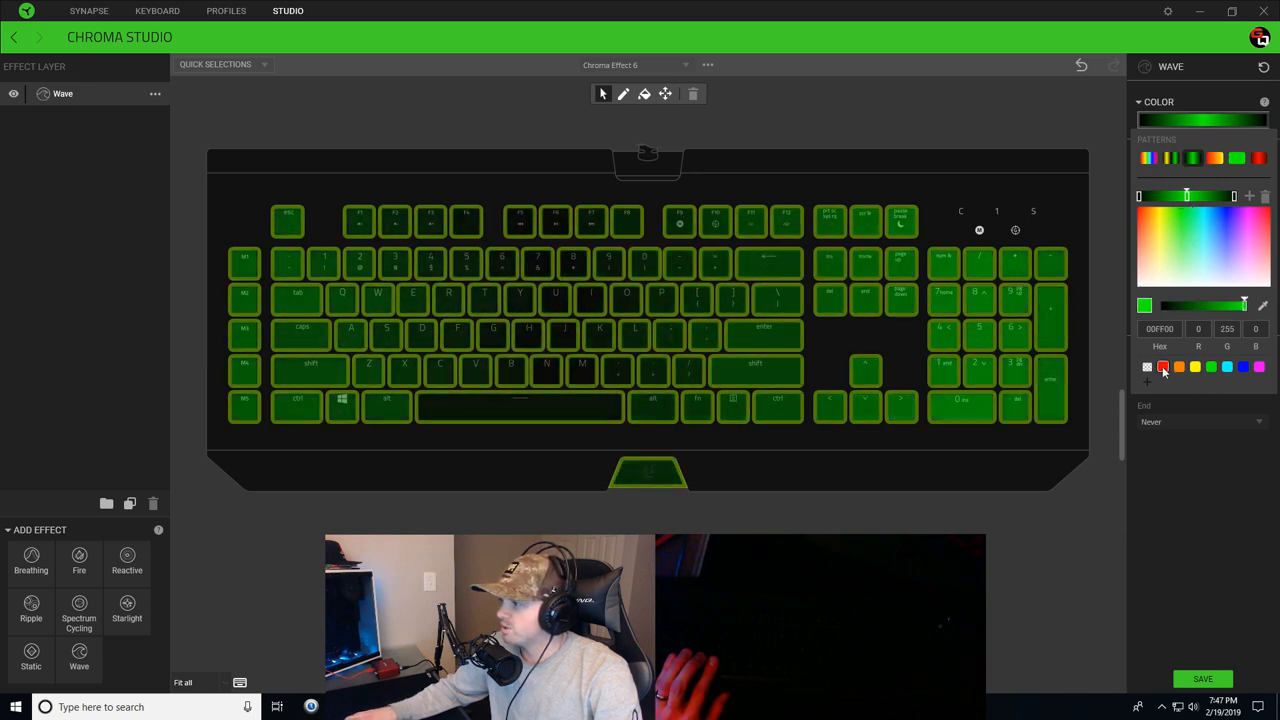
click(1162, 366)
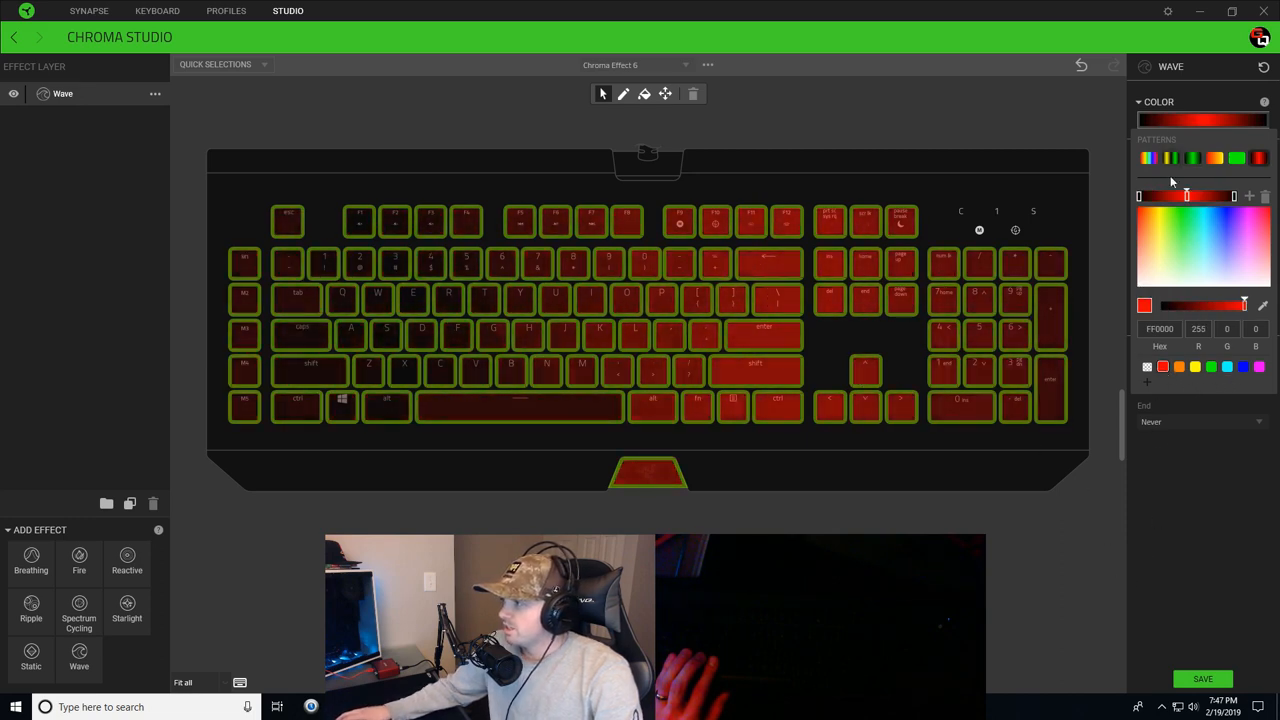
Step: Darken the red wave, slow it to speed 10, and save the effect
drag(1240, 306, 1245, 306)
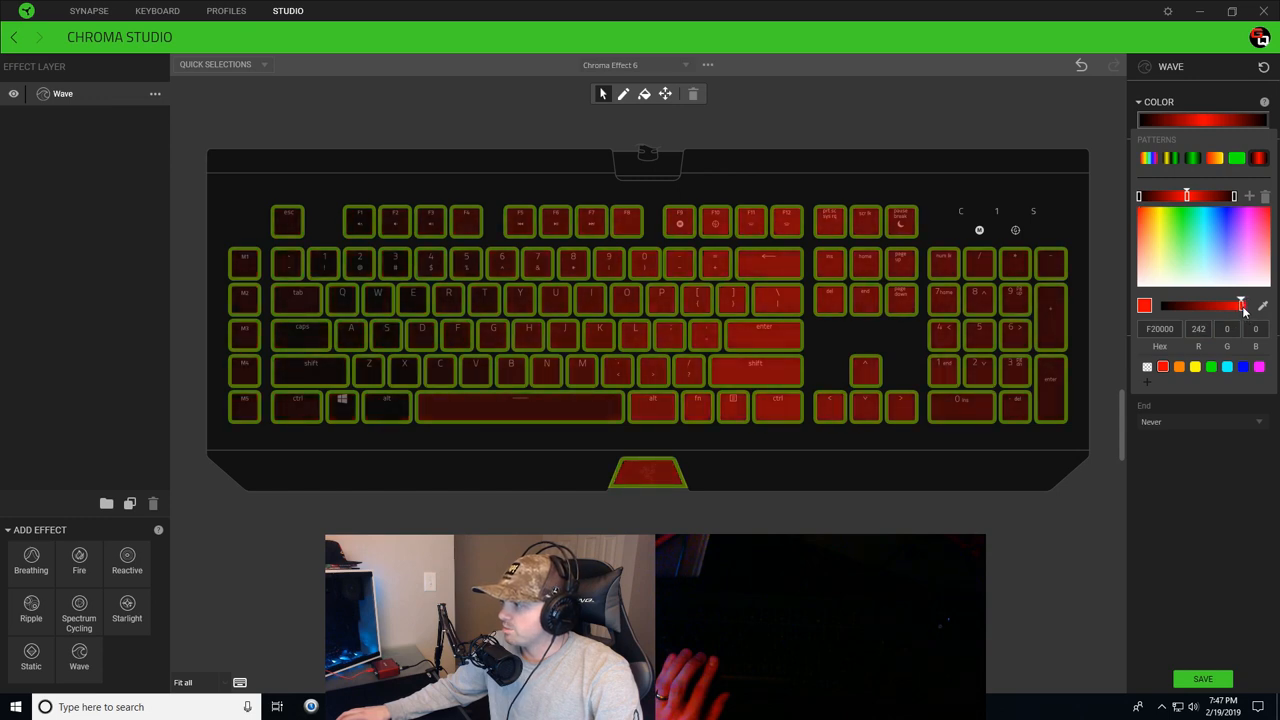
drag(1243, 305, 1218, 305)
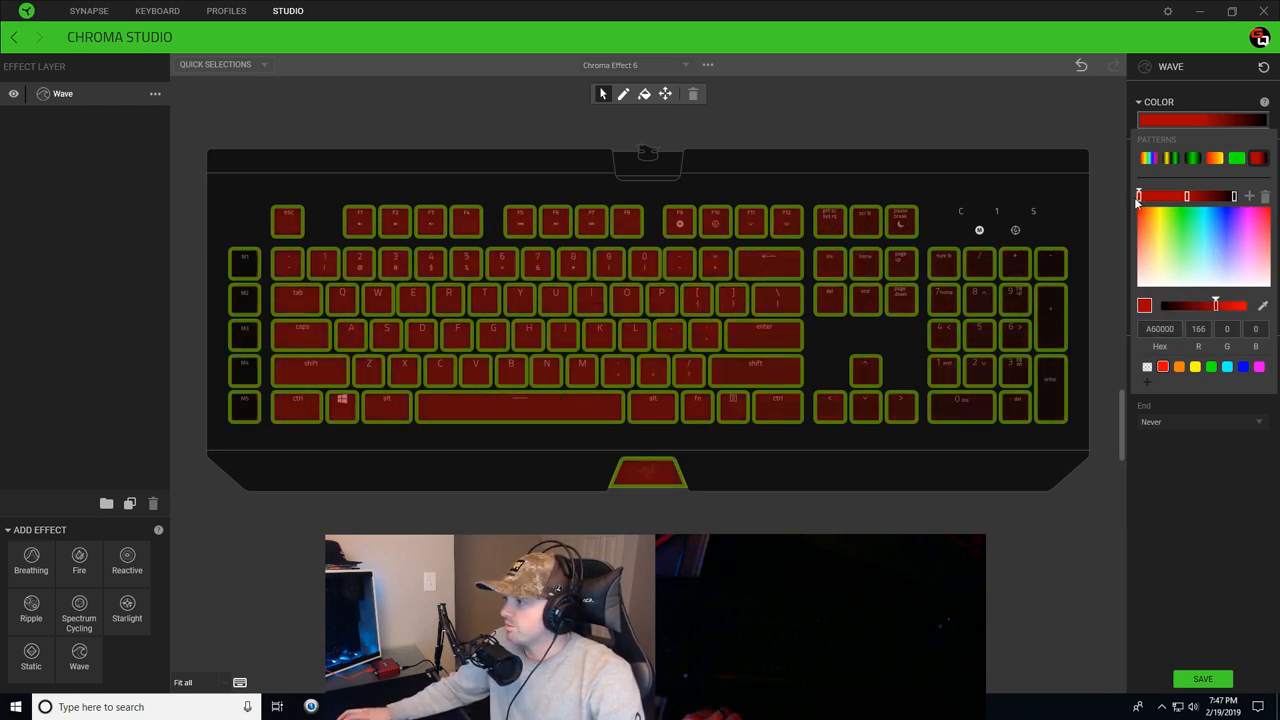
drag(1215, 305, 1210, 305)
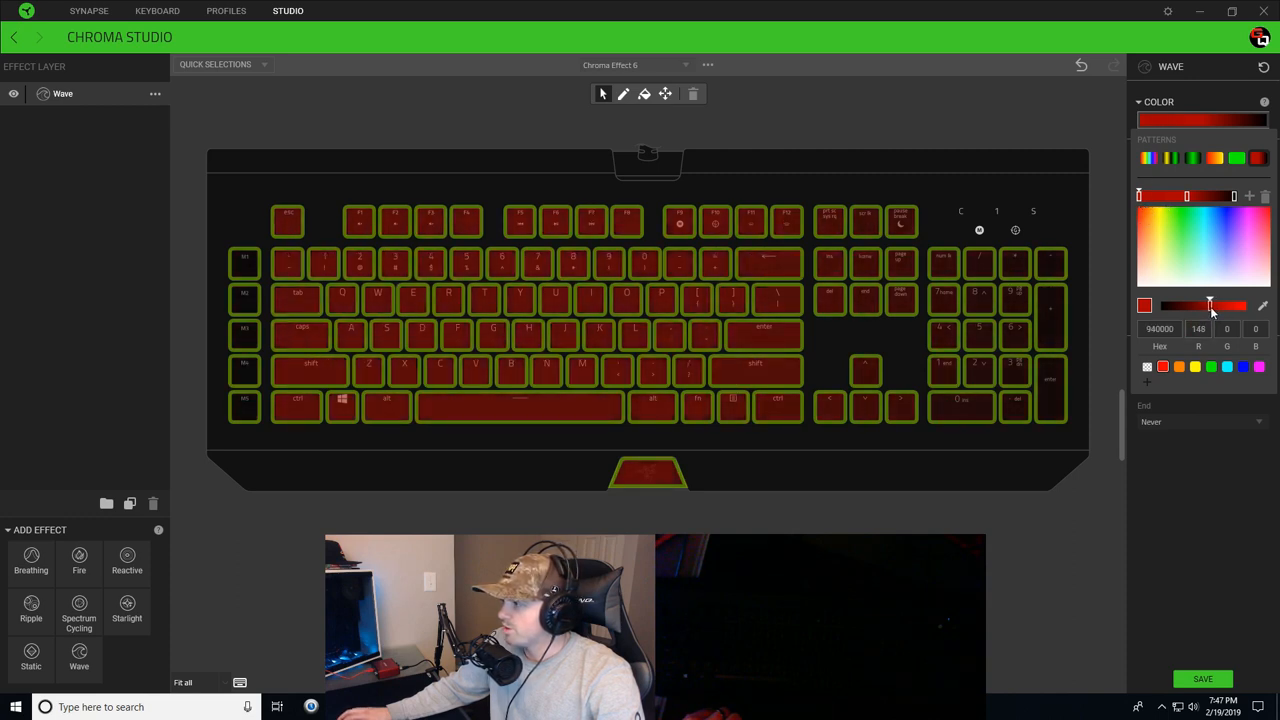
drag(1210, 305, 1190, 305)
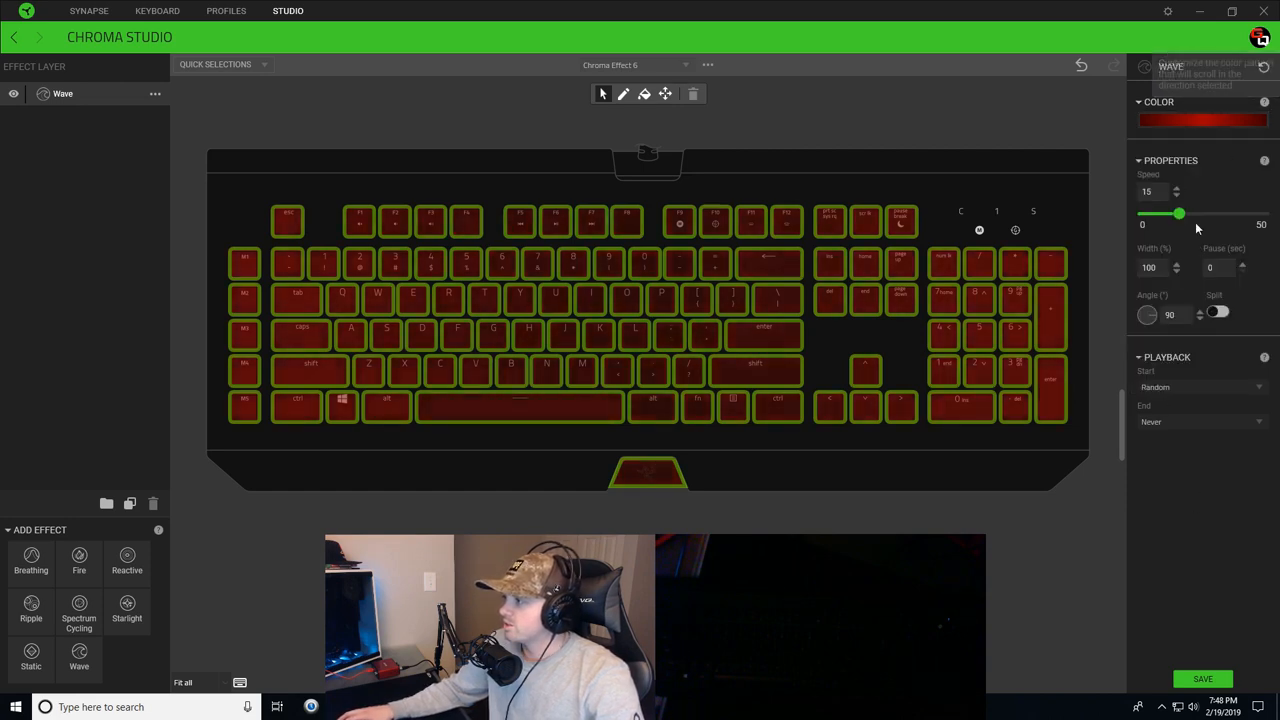
drag(1180, 214, 1165, 214)
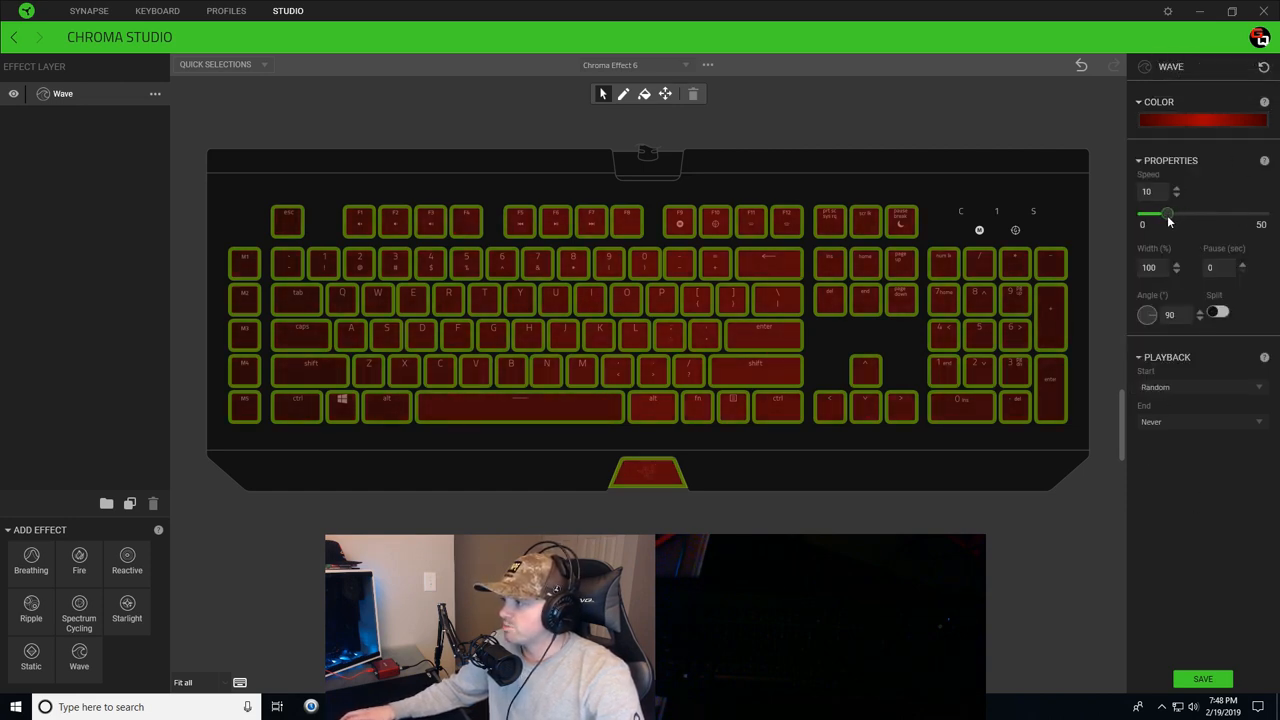
drag(1168, 213, 1158, 213)
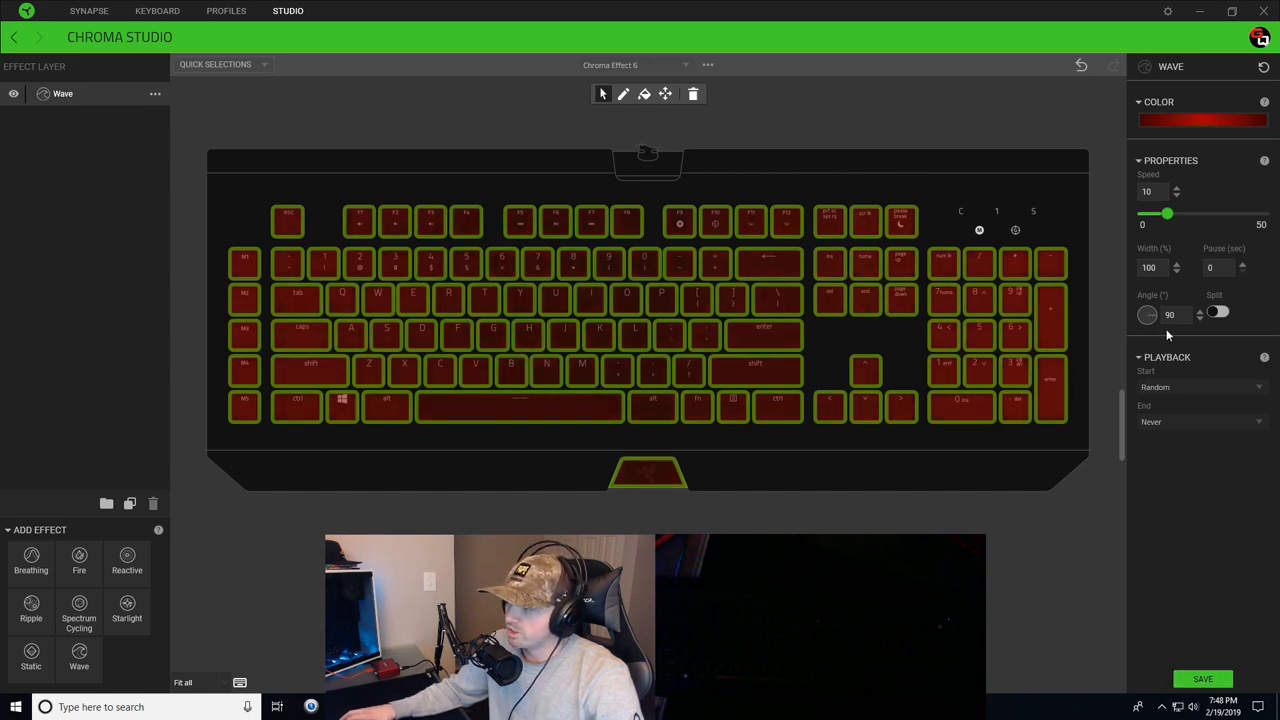
click(1202, 679)
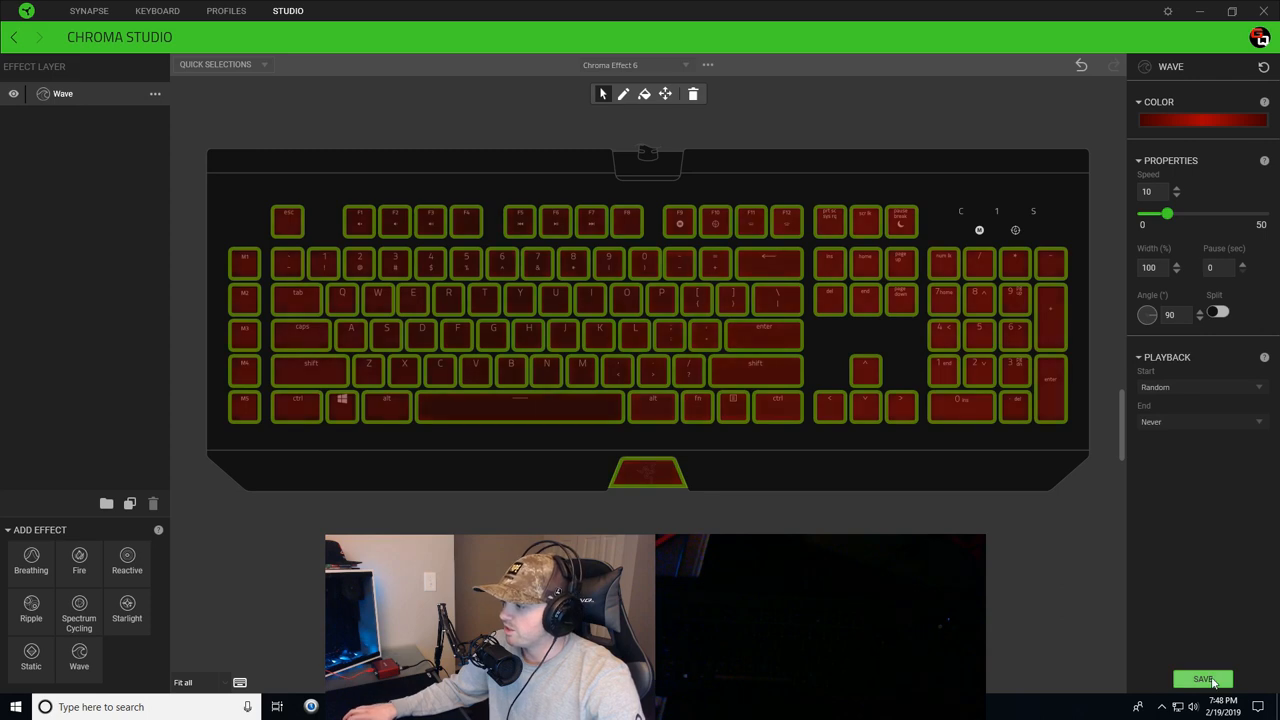
Step: Recolour the circle keys' wave gradient stops to light gray and dark gray
click(1202, 679)
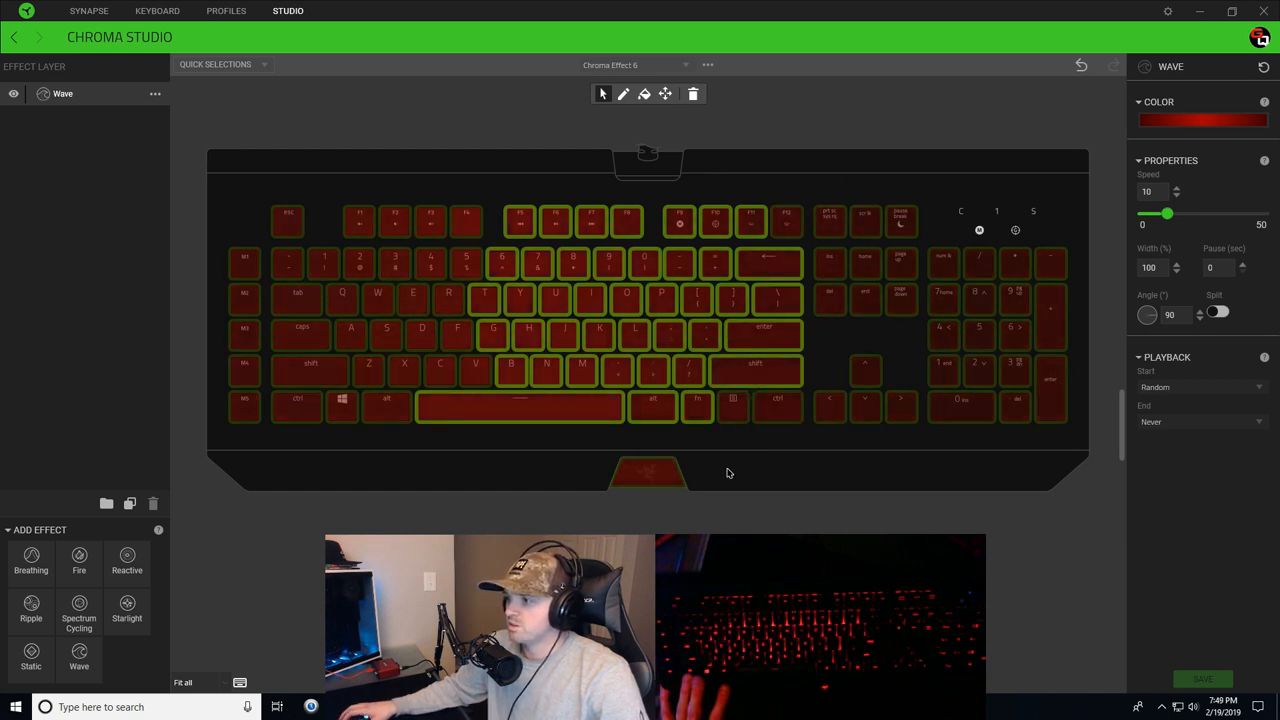
mouse_move(769, 444)
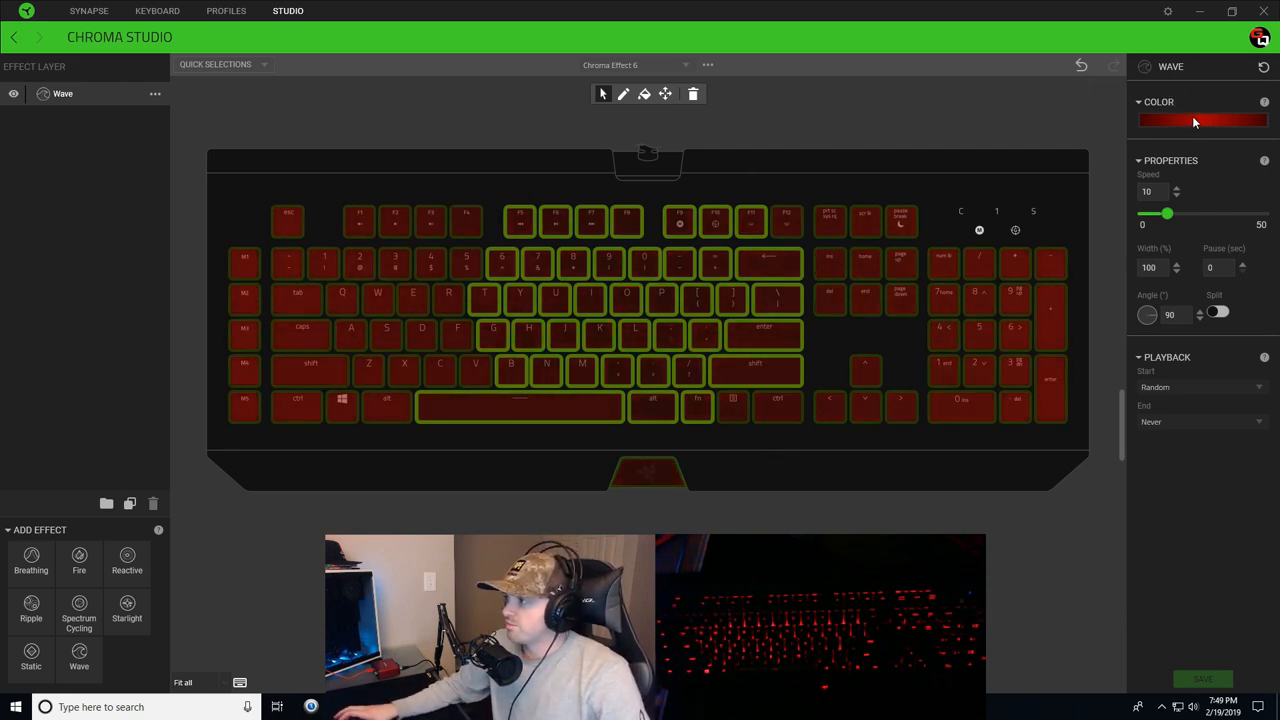
click(1200, 120)
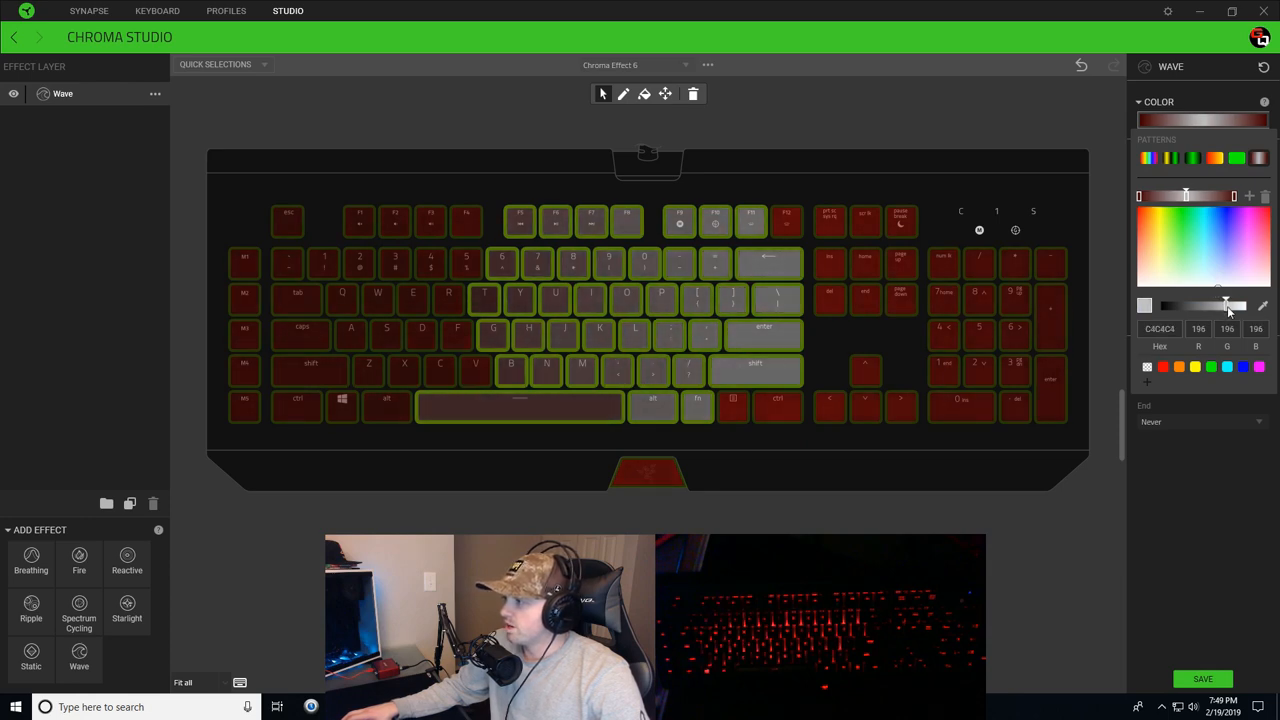
drag(1225, 304, 1240, 304)
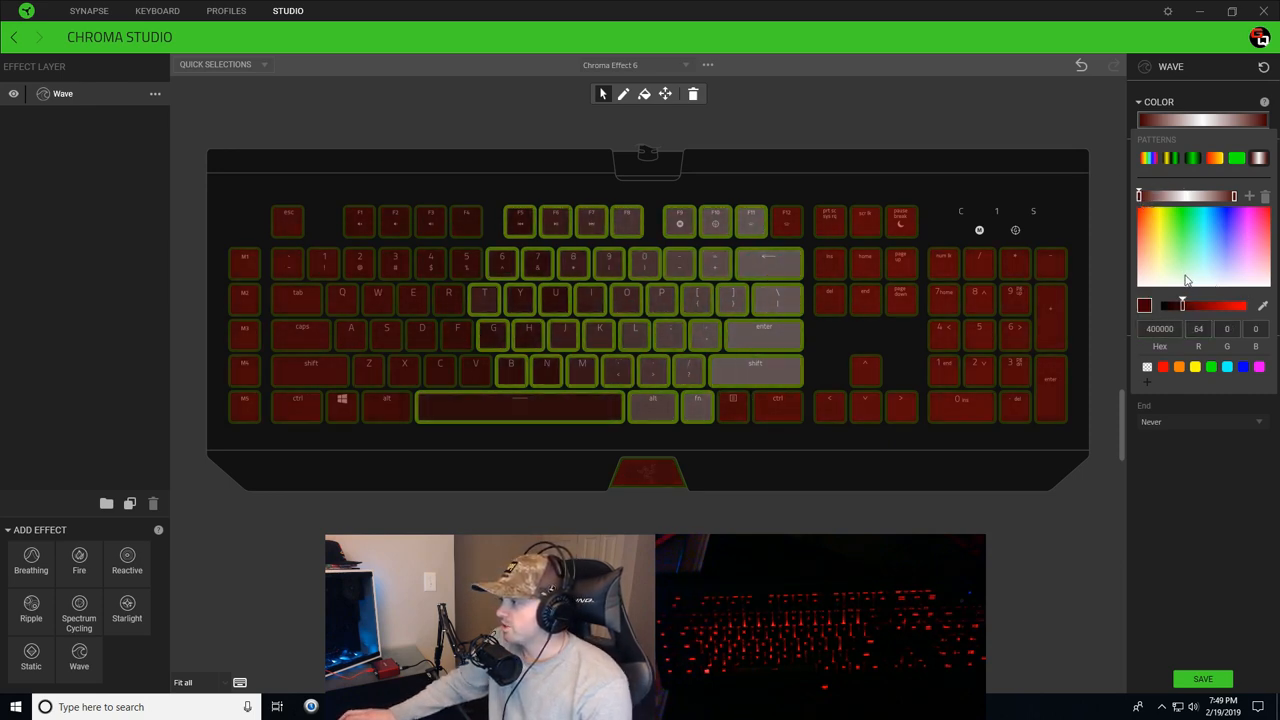
click(1183, 305)
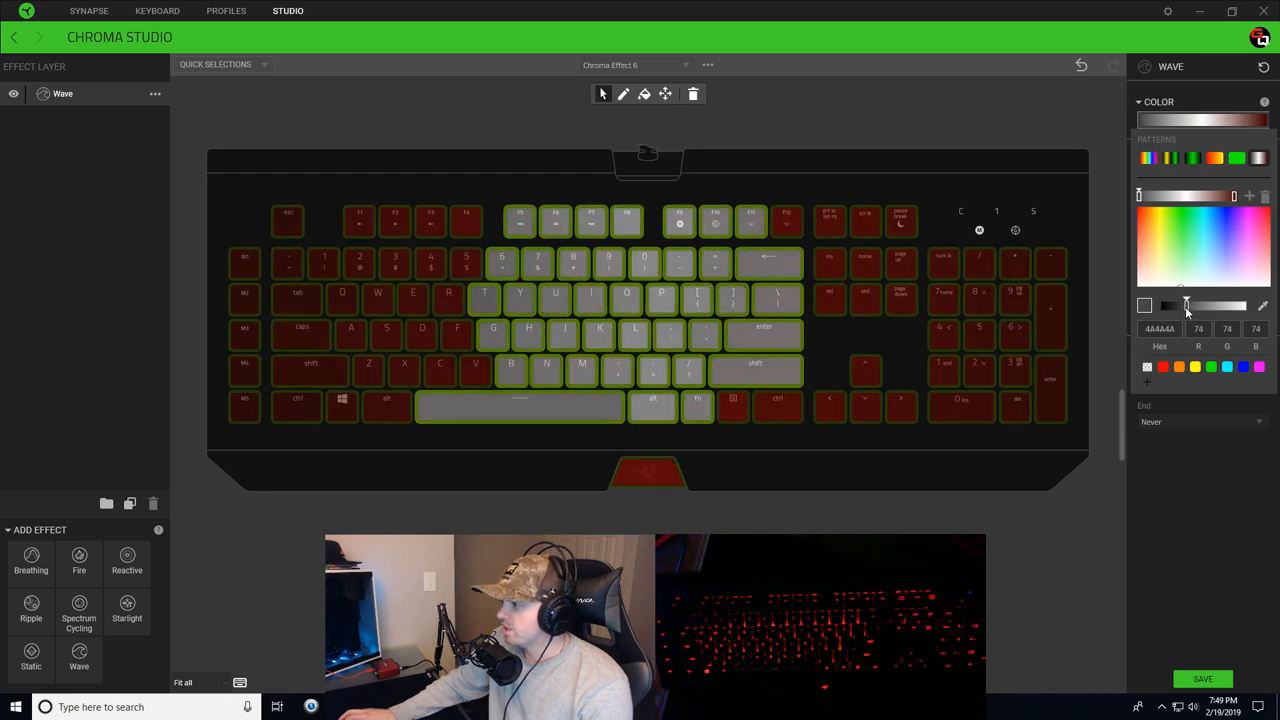
drag(1185, 305, 1202, 305)
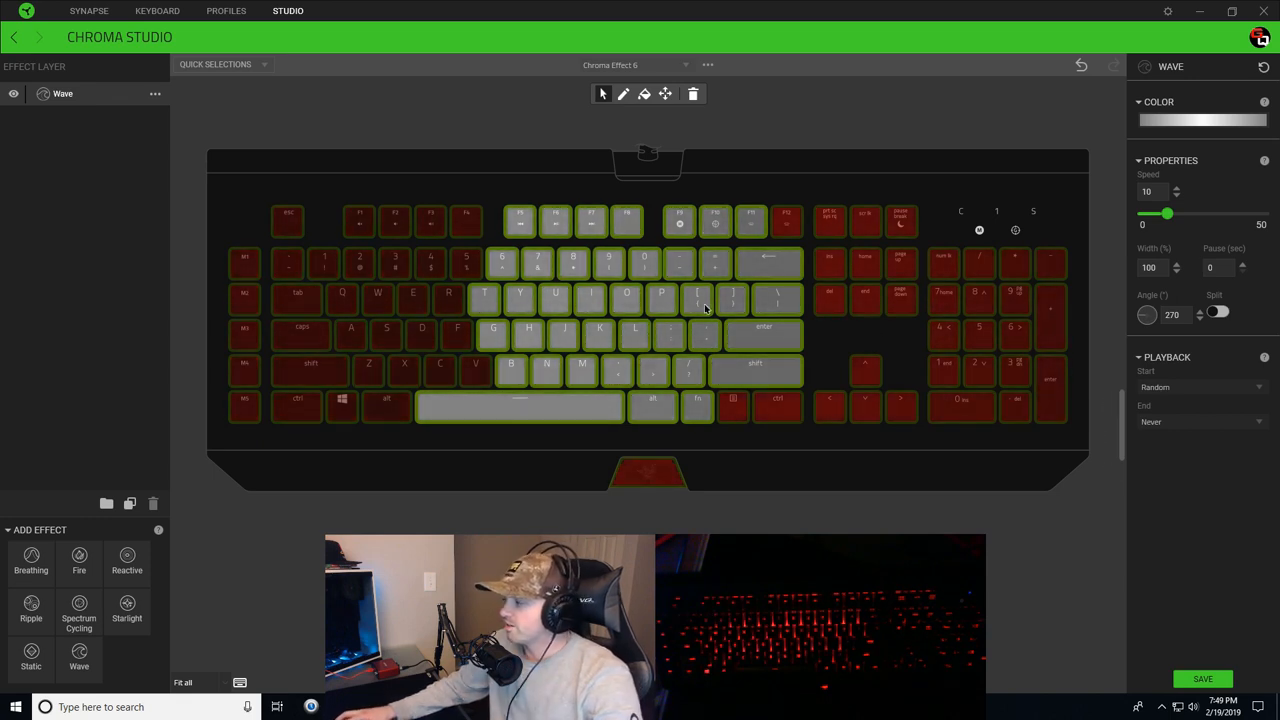
mouse_move(197, 243)
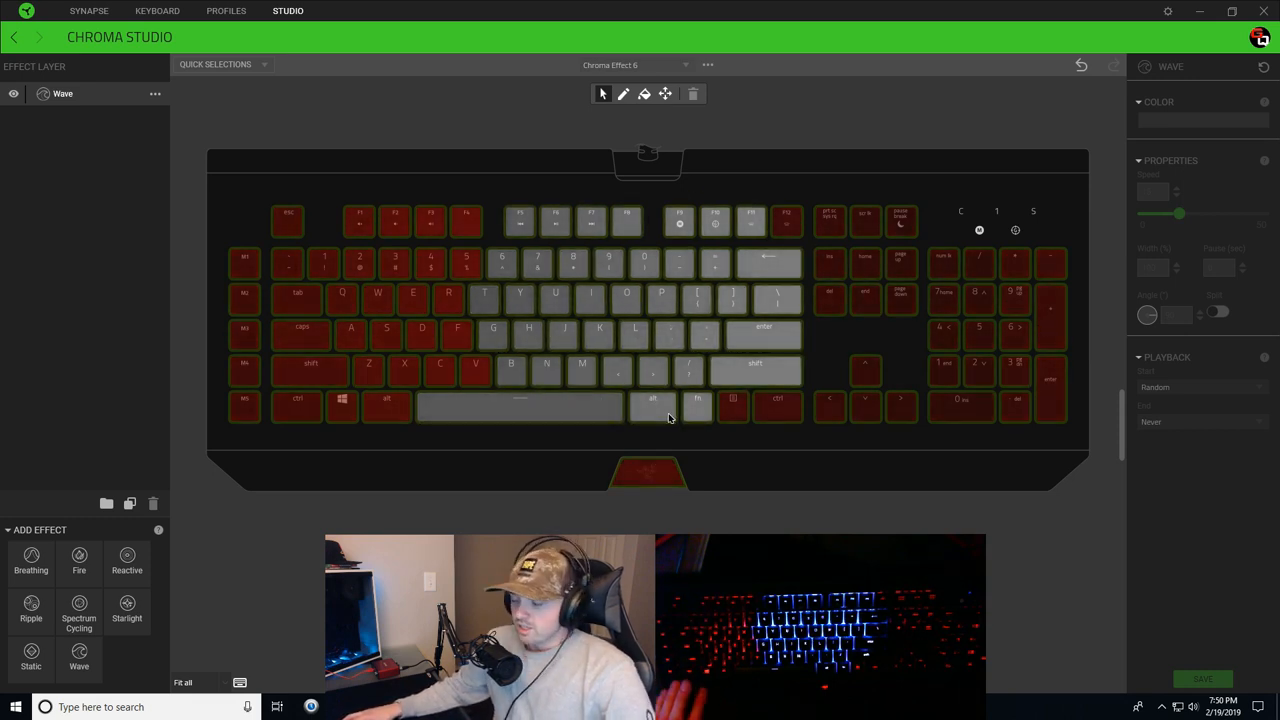
mouse_move(655, 405)
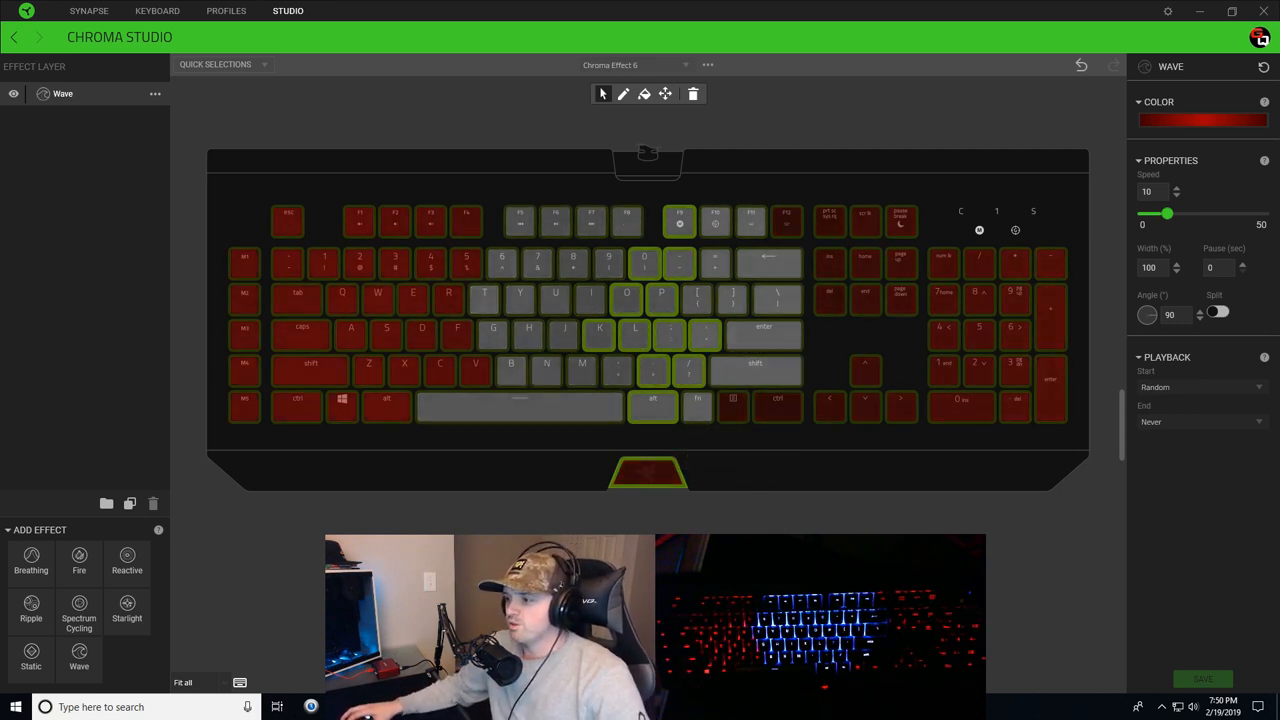
Step: Reposition the yellow and green stops along the bolt keys' wave gradient
click(1203, 120)
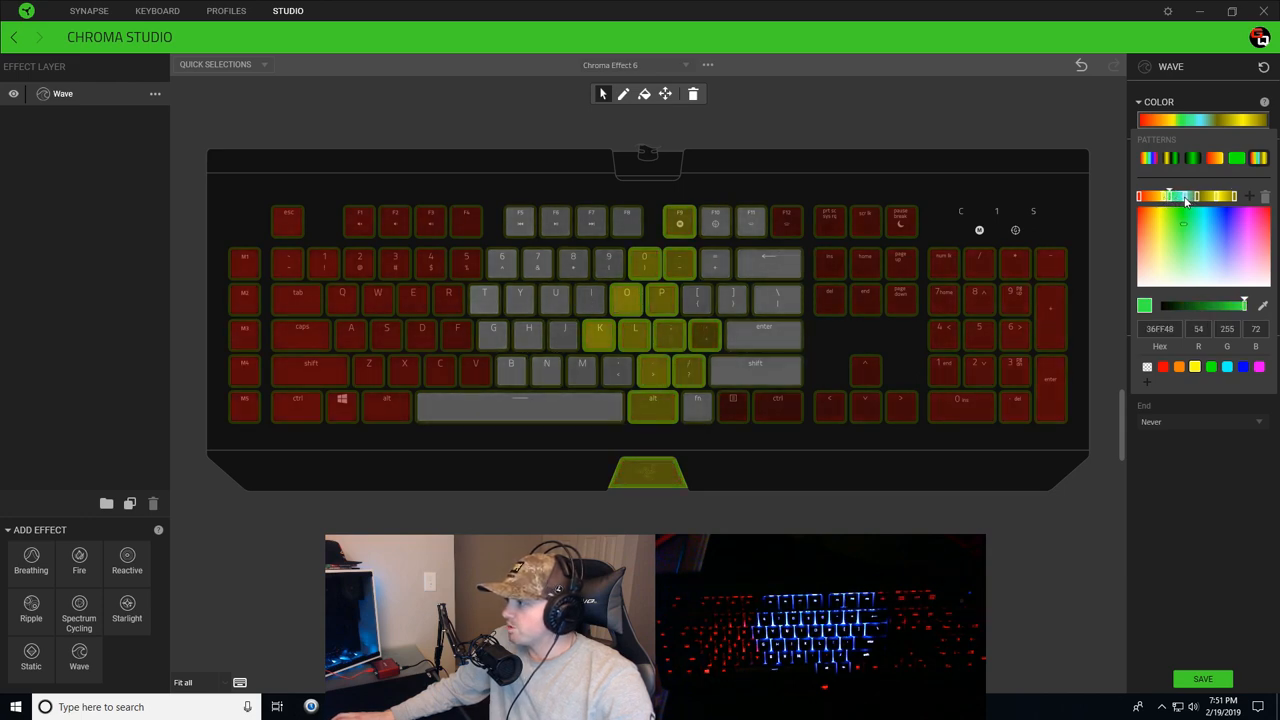
drag(1168, 196, 1215, 196)
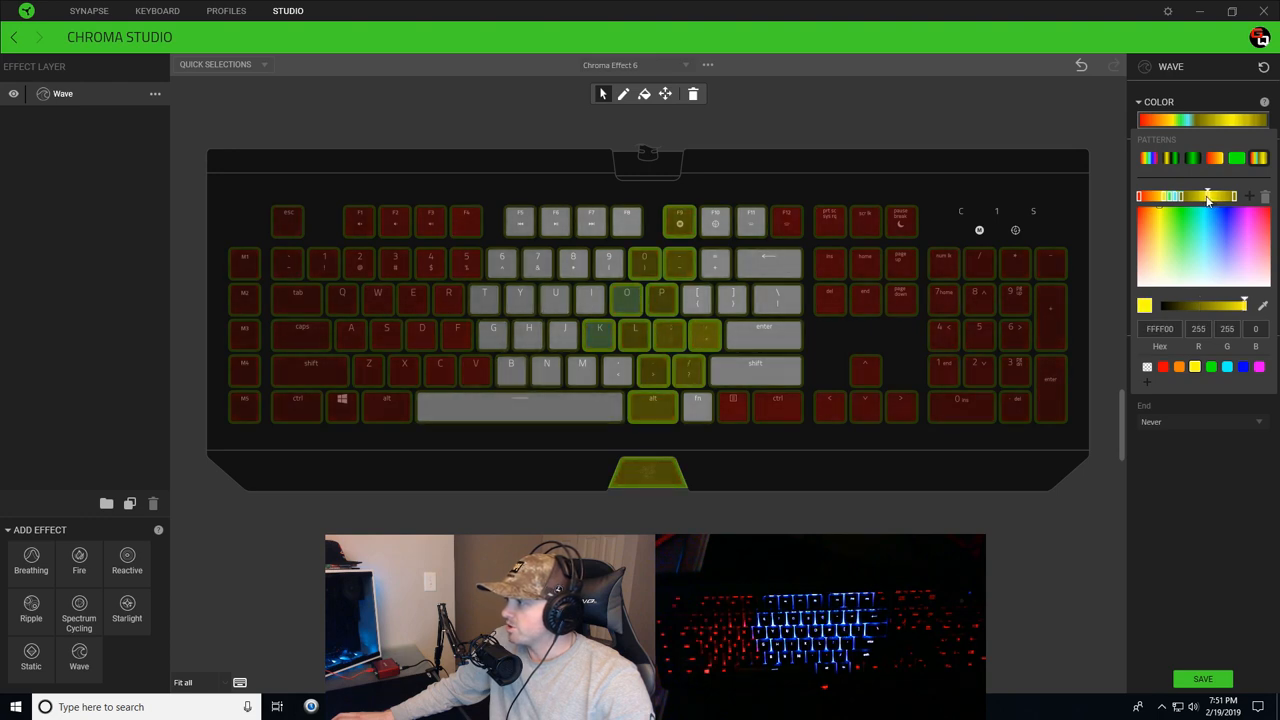
drag(1205, 196, 1163, 196)
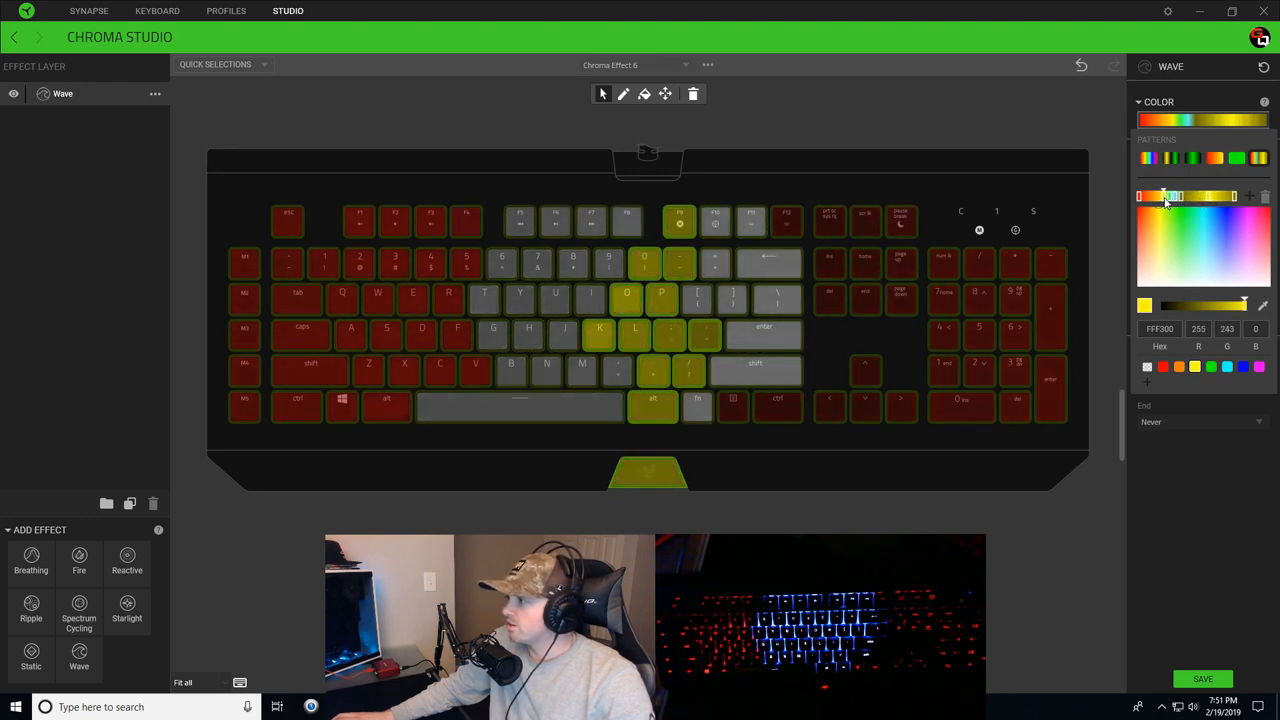
click(1160, 196)
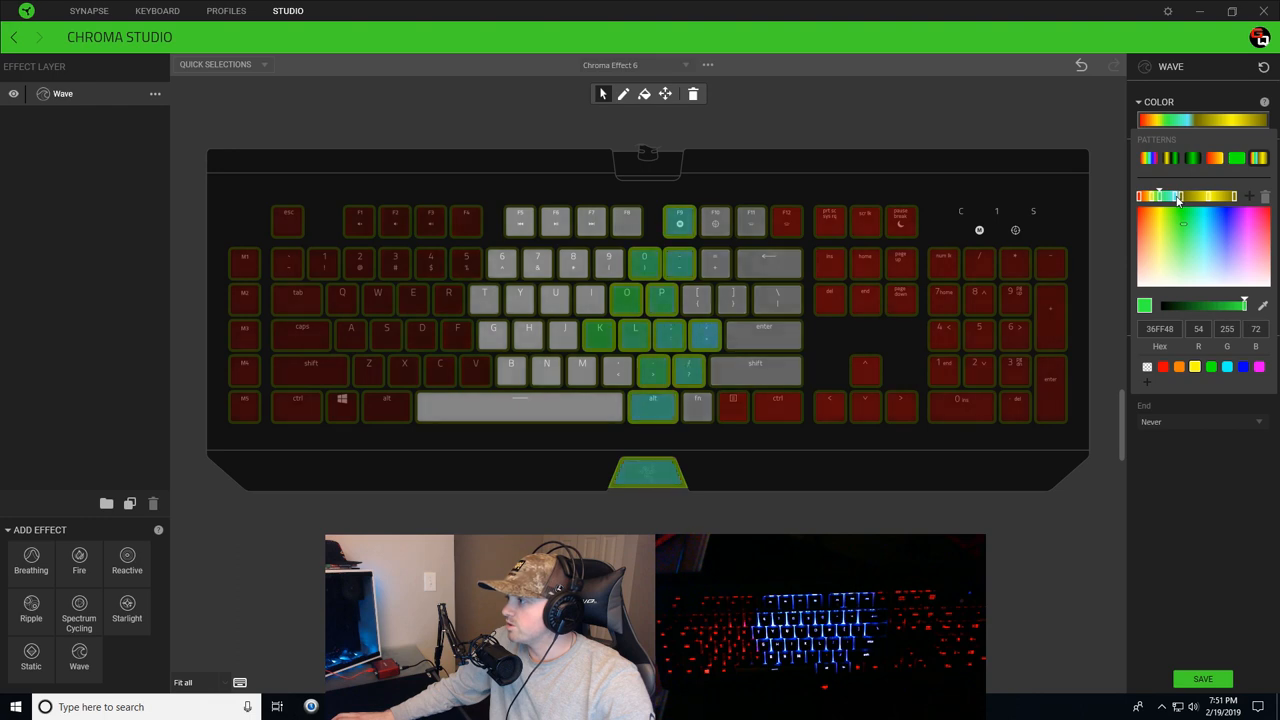
drag(1178, 196, 1197, 196)
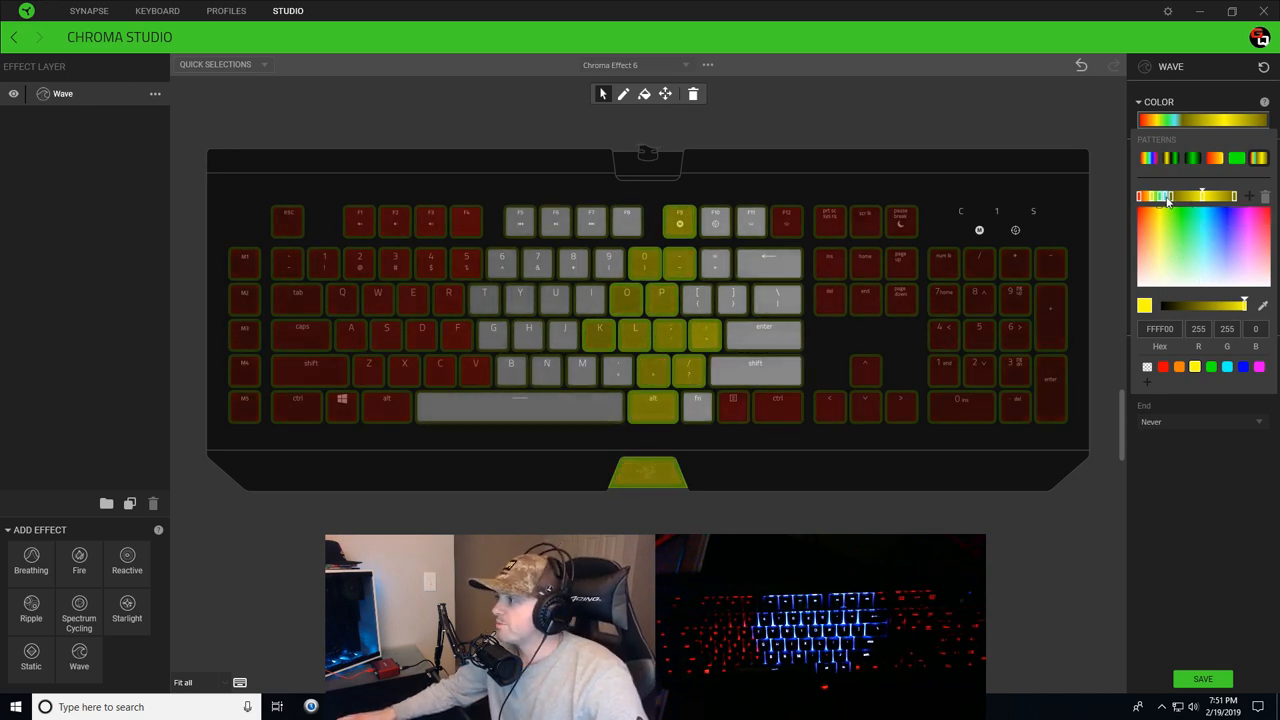
Step: Turn the selected gradient stops yellow and set the wave angle to about 207 degrees
click(1205, 237)
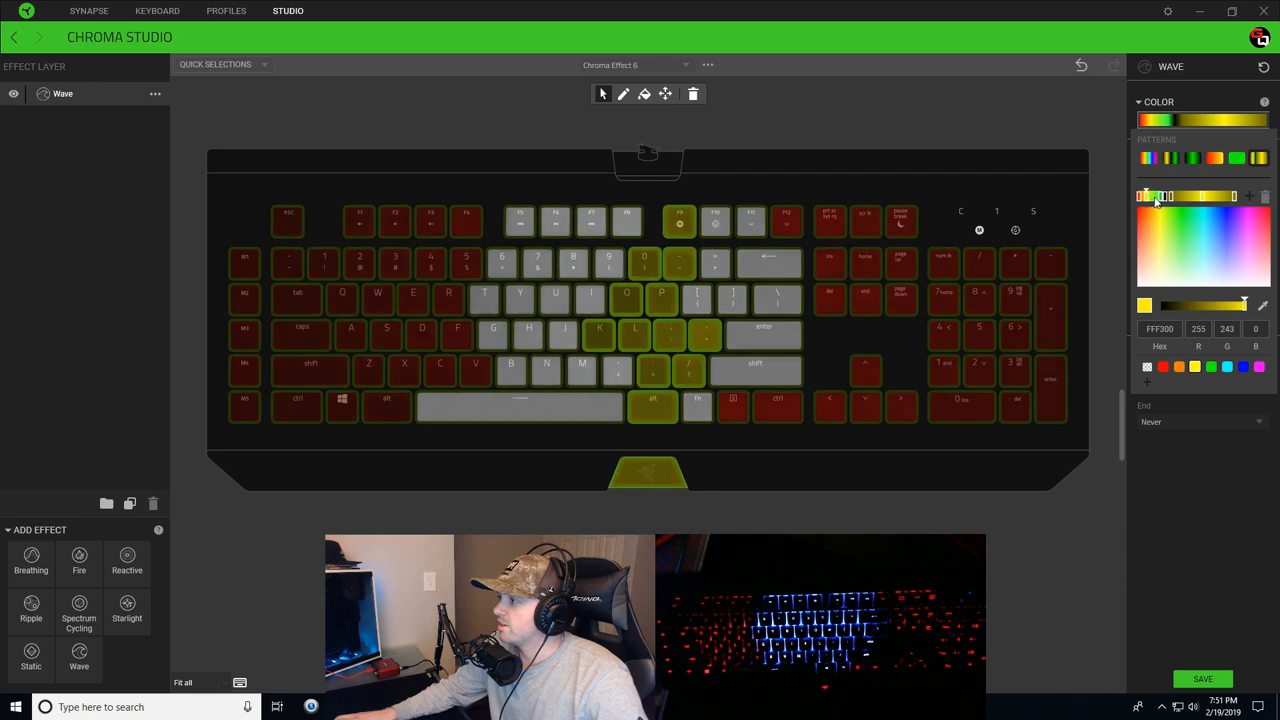
click(1183, 223)
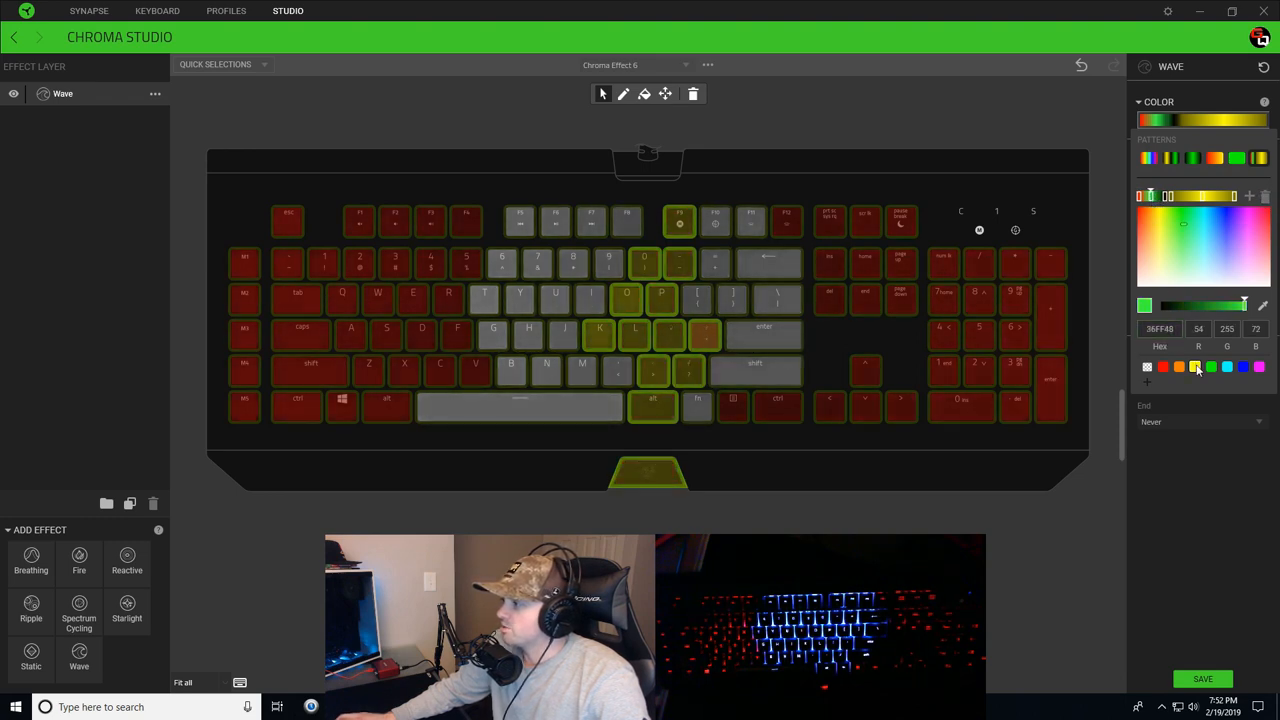
click(1163, 367)
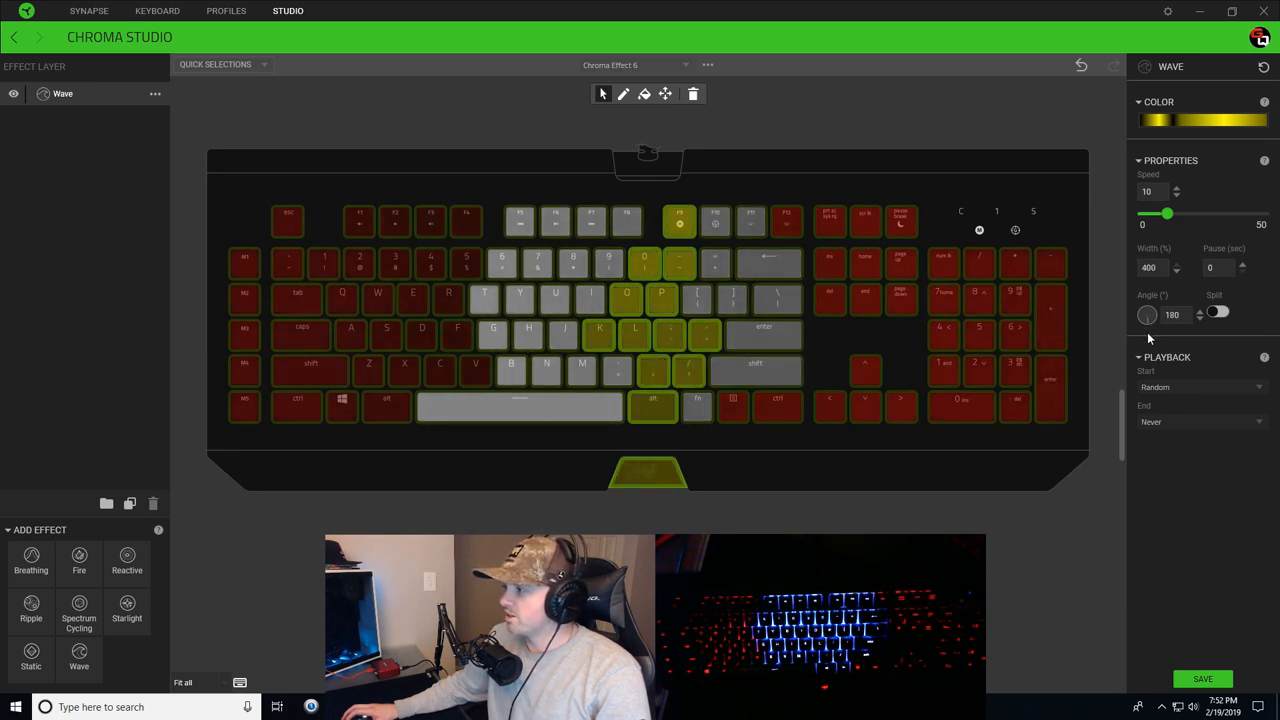
click(1147, 314)
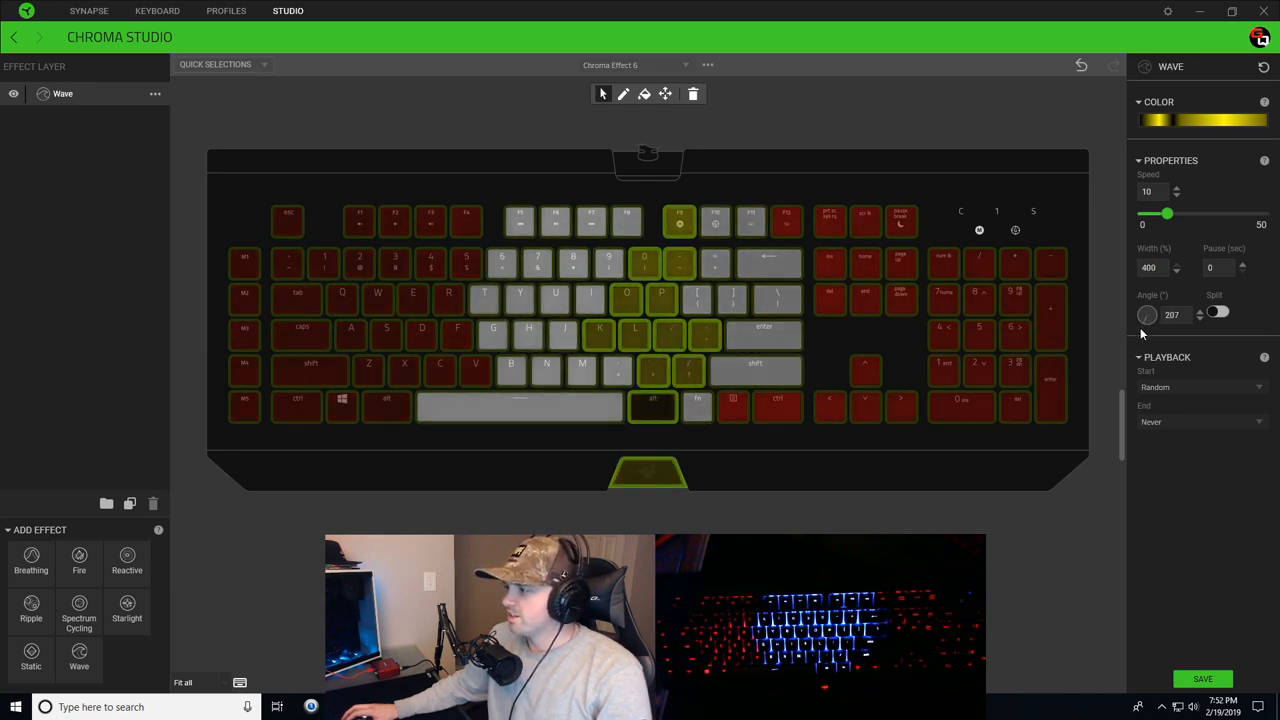